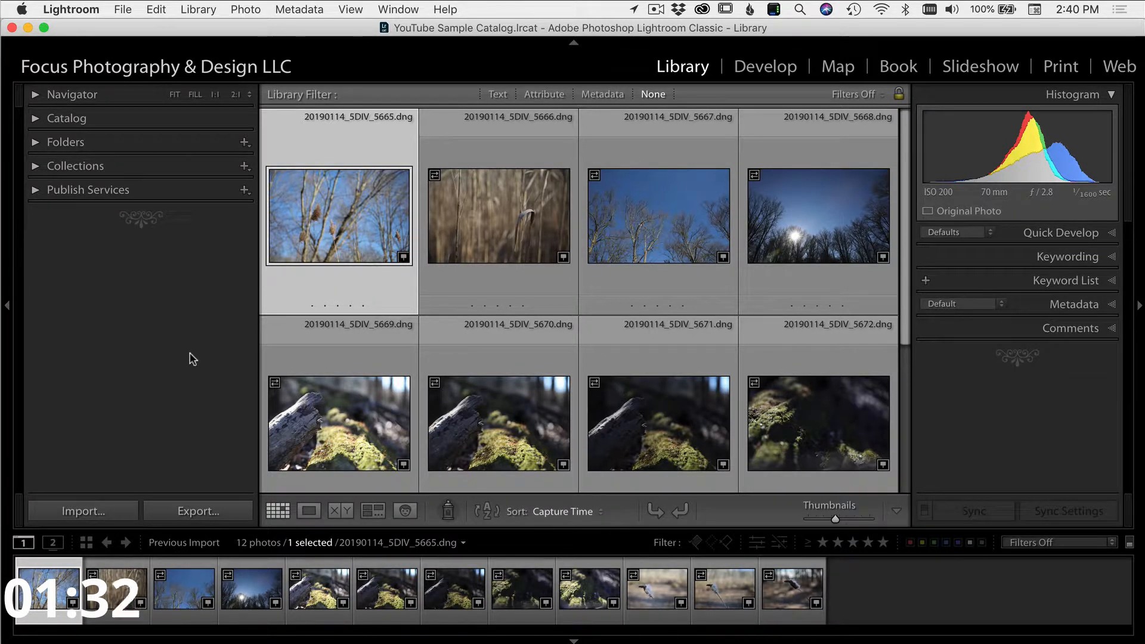
mouse_move(680, 74)
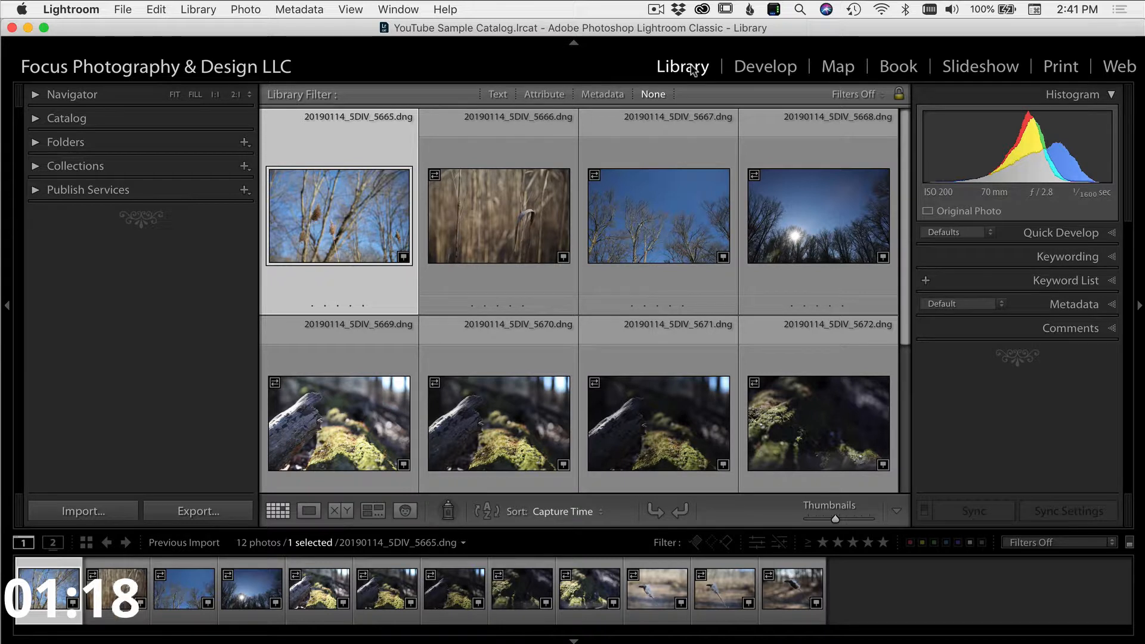
mouse_move(694, 73)
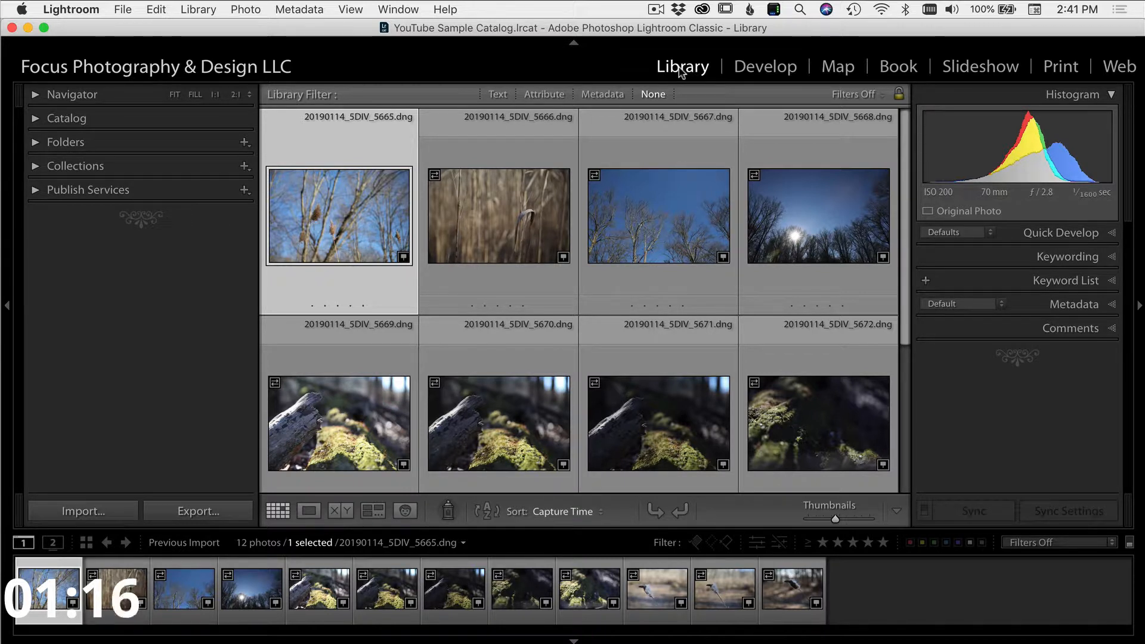
Switch from the Library grid to the Develop module to edit the dry-grasses photo.
click(766, 65)
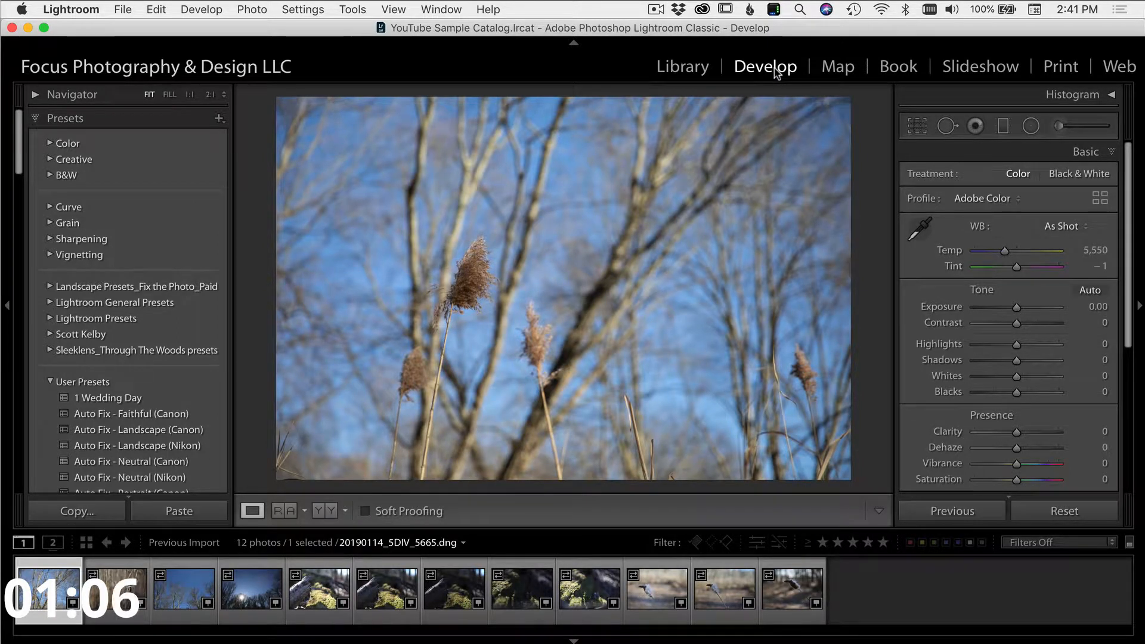
Switch to the Map module to see the 12 photos pinned near New York.
click(838, 65)
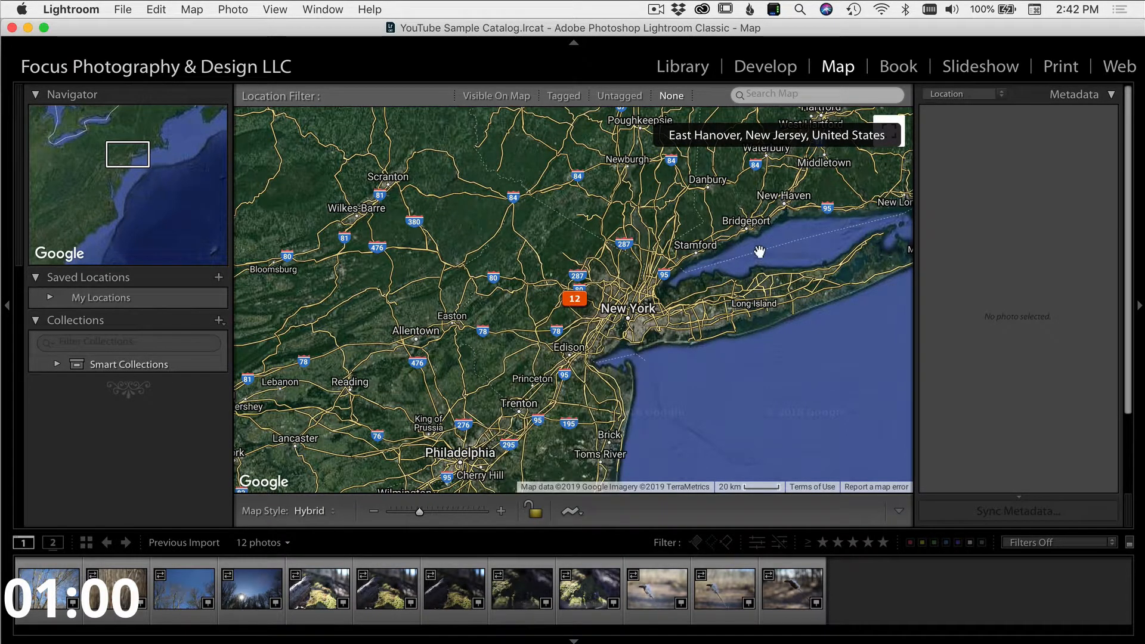
mouse_move(741, 226)
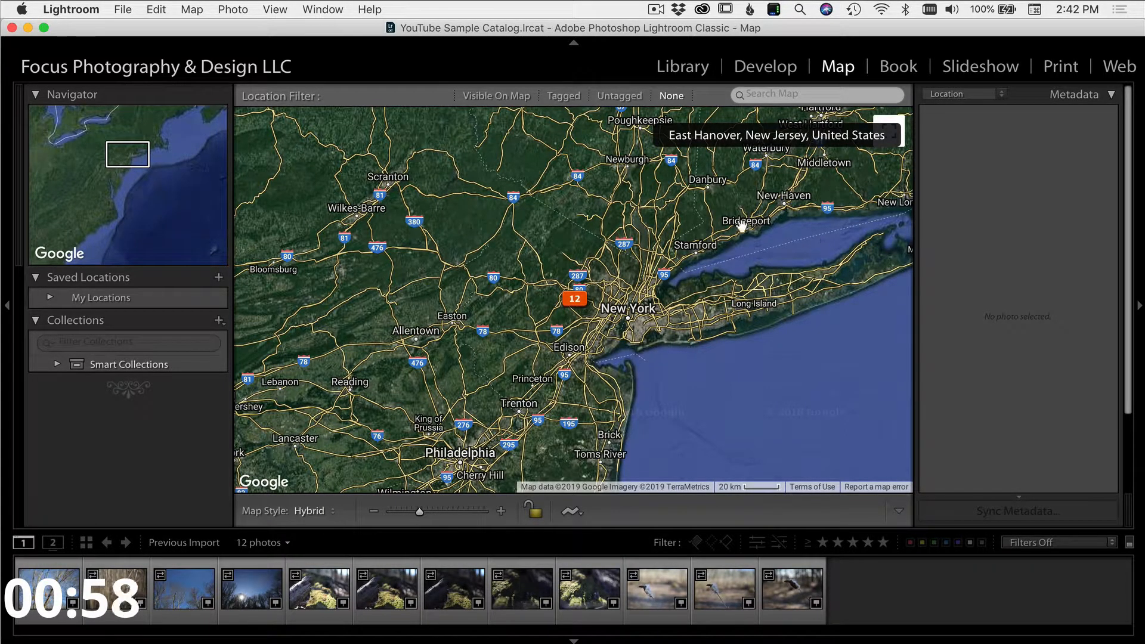
mouse_move(670, 291)
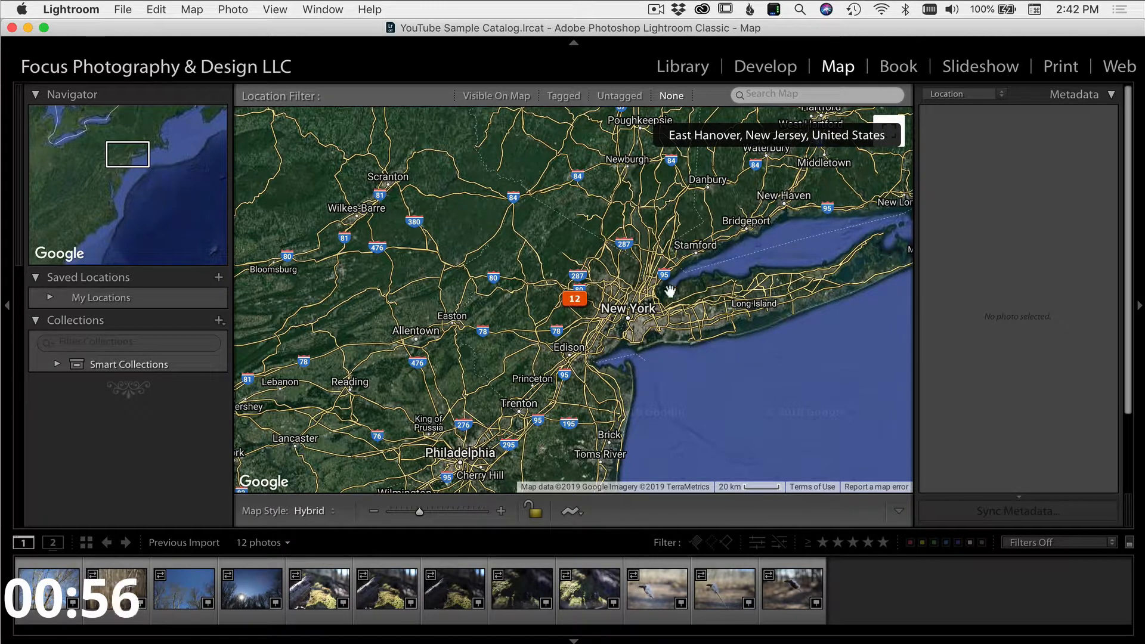
mouse_move(656, 334)
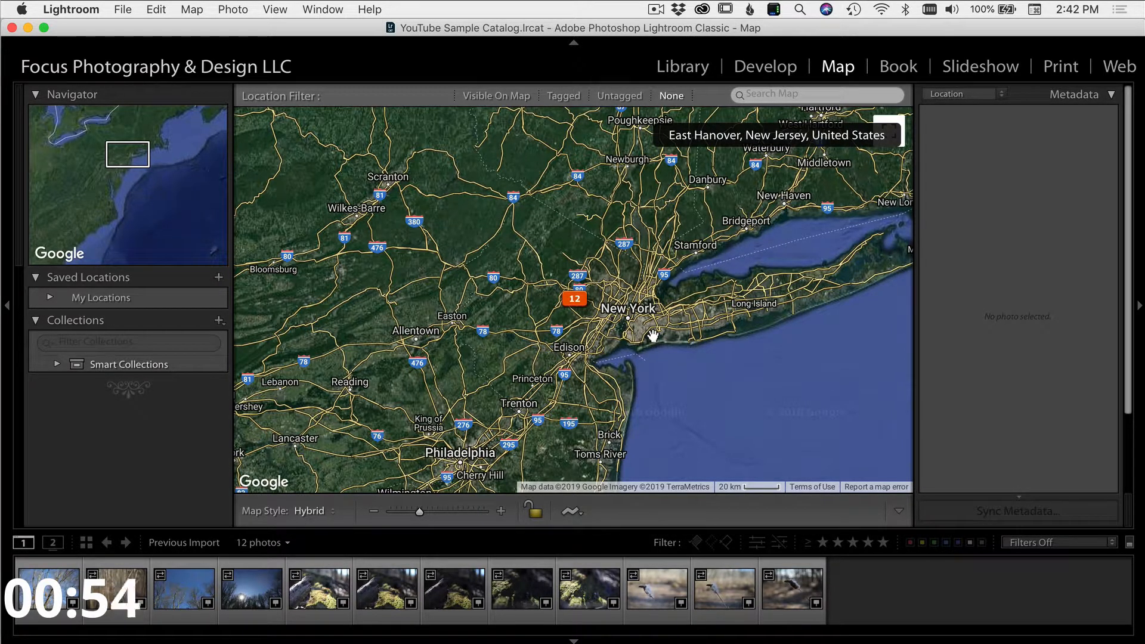
Pan the map west and zoom out to the world, view Book, then open Slideshow.
drag(650, 335, 645, 259)
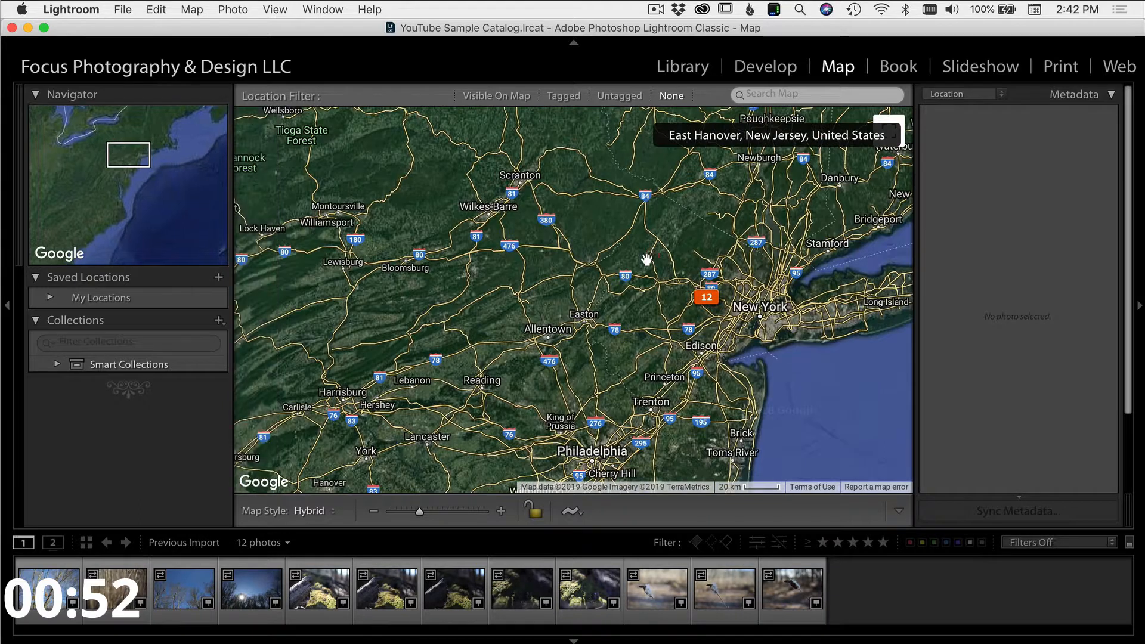
drag(420, 511, 392, 511)
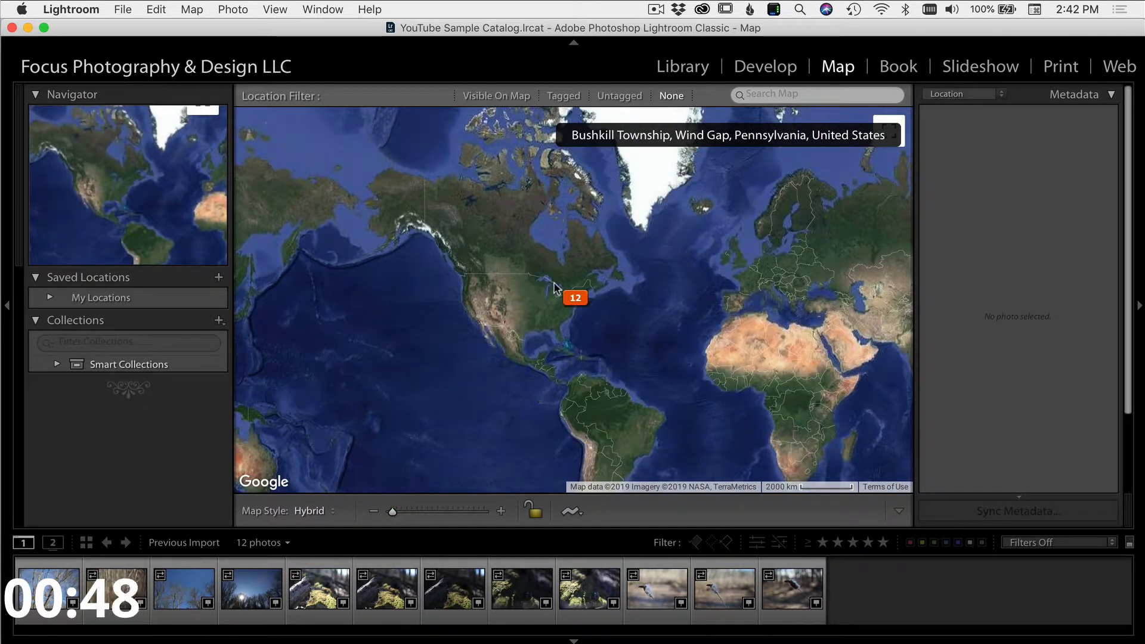
click(898, 66)
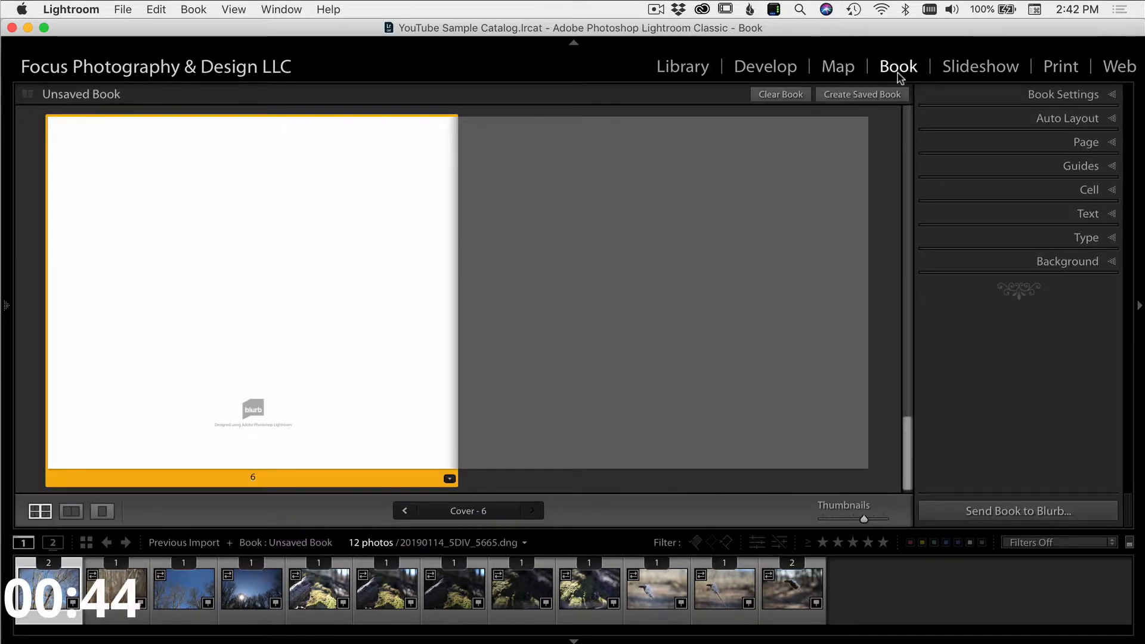
mouse_move(828, 167)
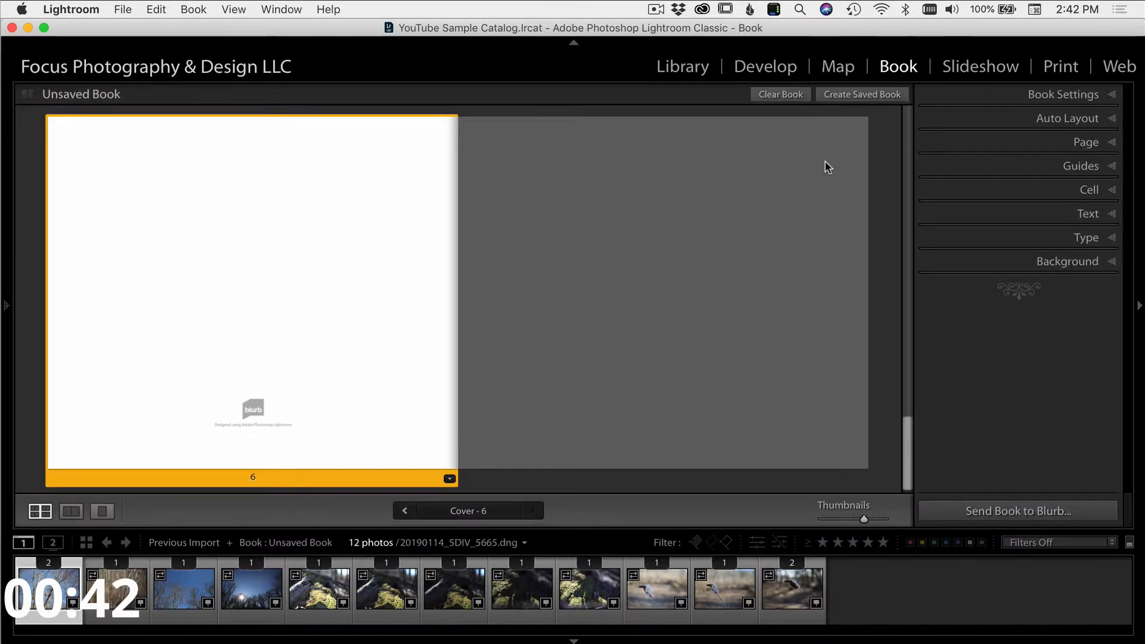
click(980, 65)
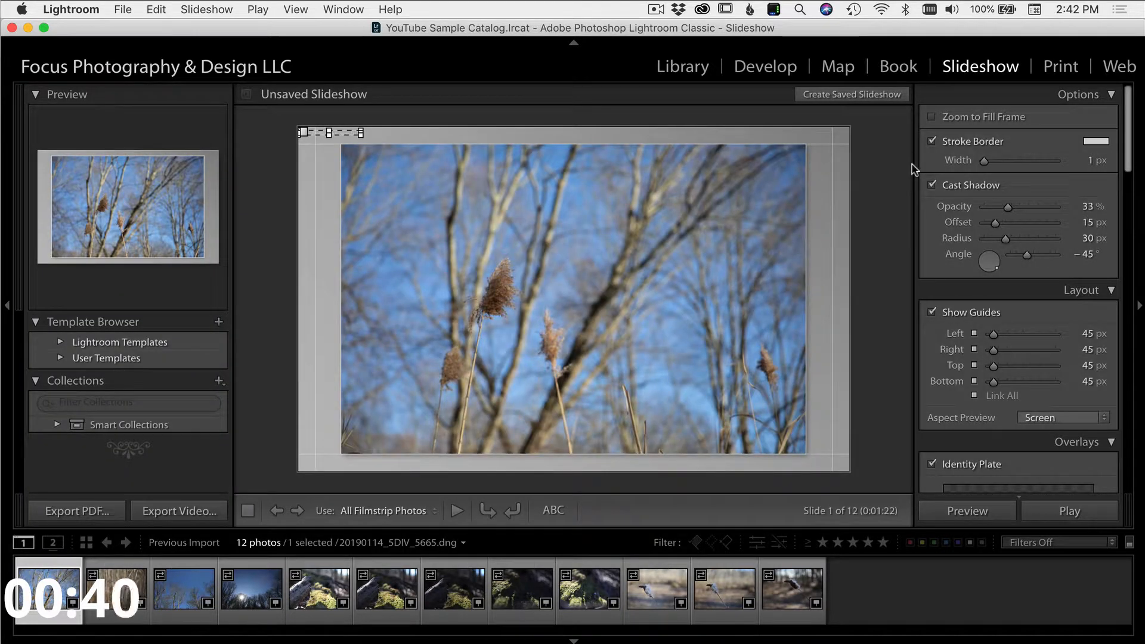
mouse_move(734, 254)
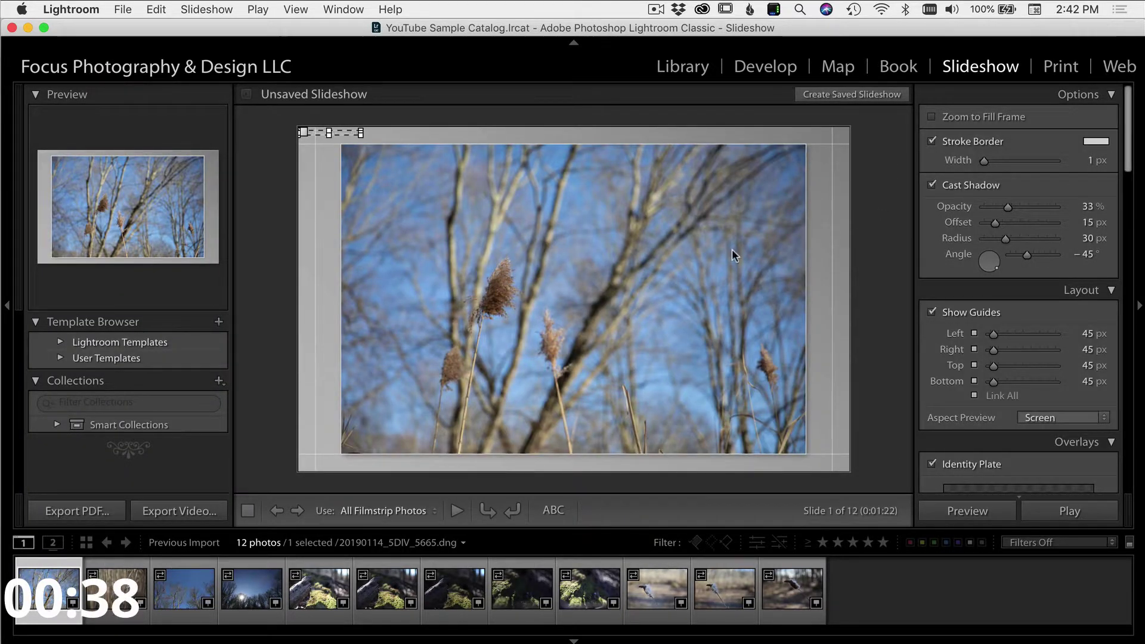
mouse_move(875, 253)
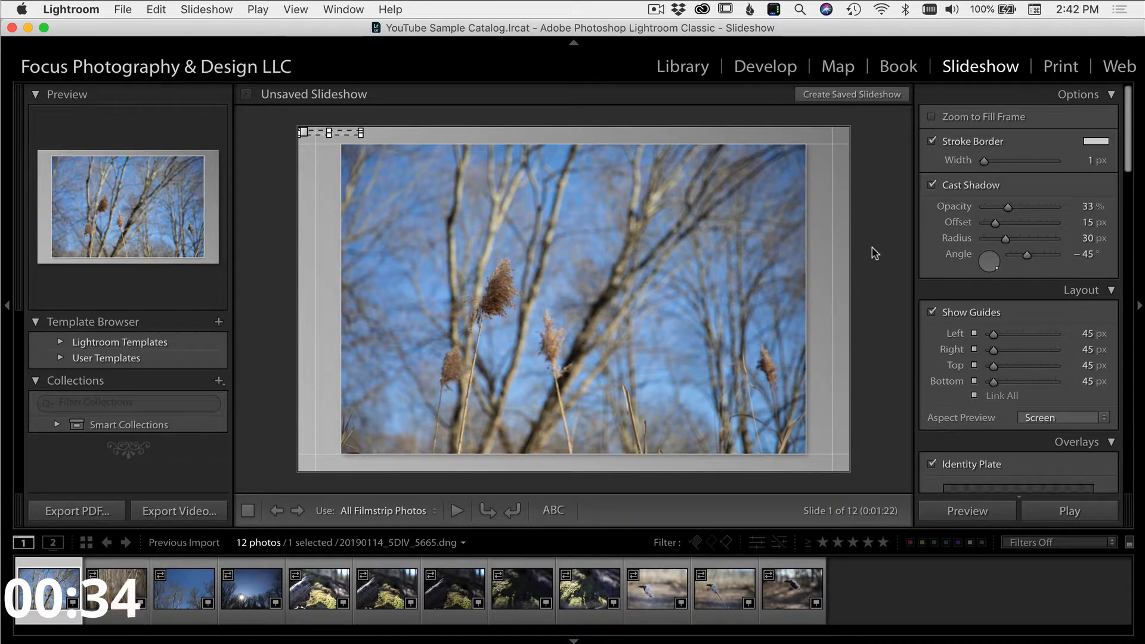
mouse_move(864, 278)
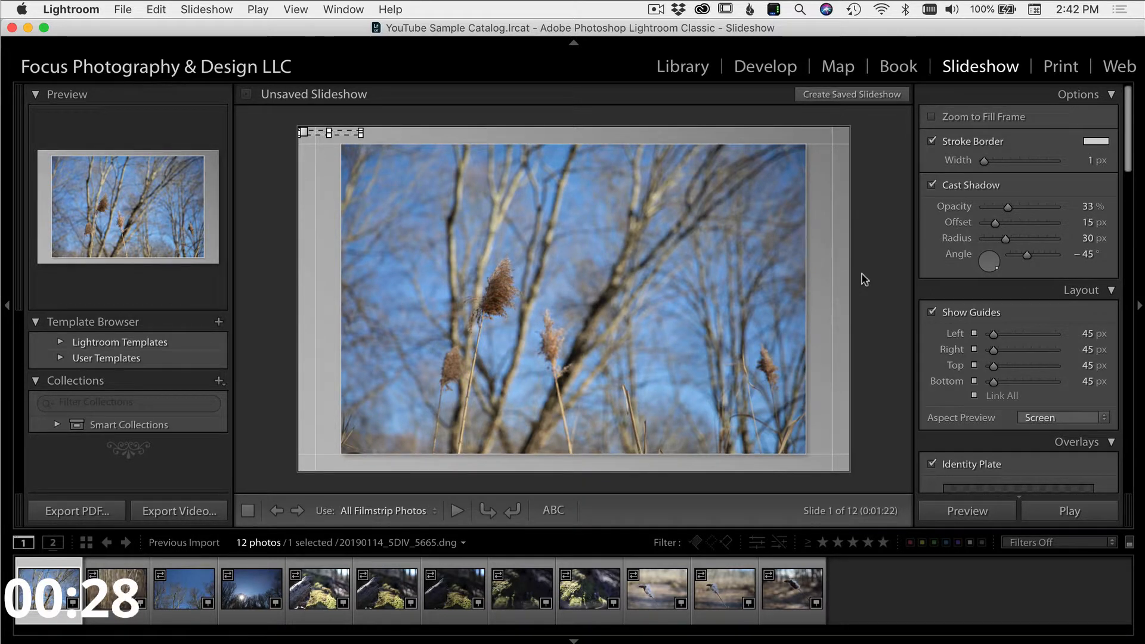
mouse_move(850, 319)
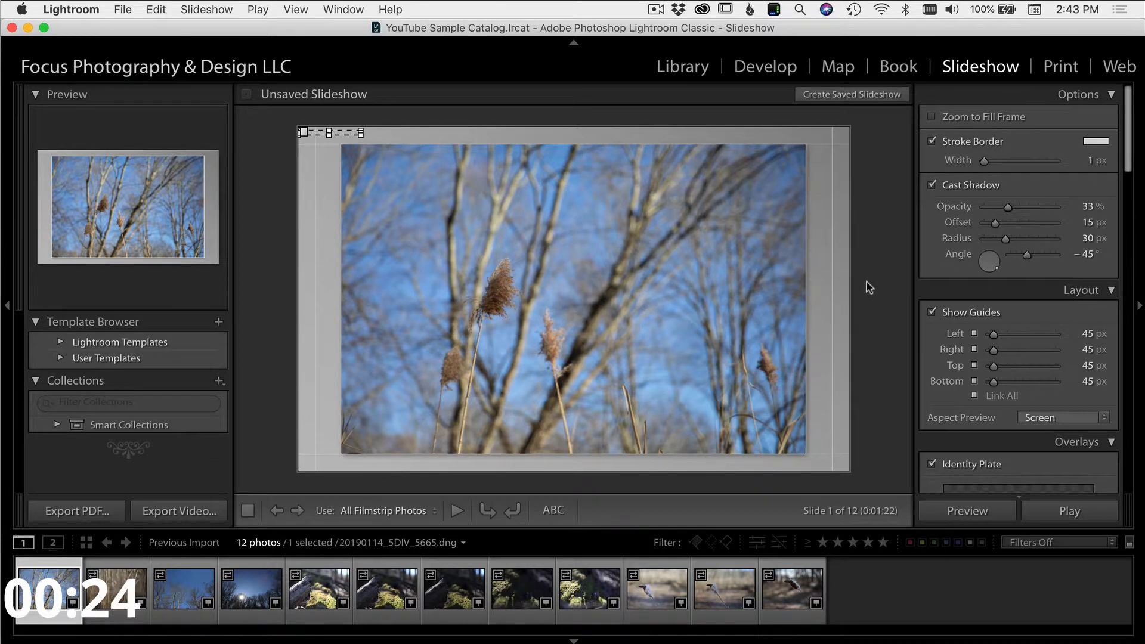
Switch to the Print module showing the grasses photo as one portrait page.
click(1061, 66)
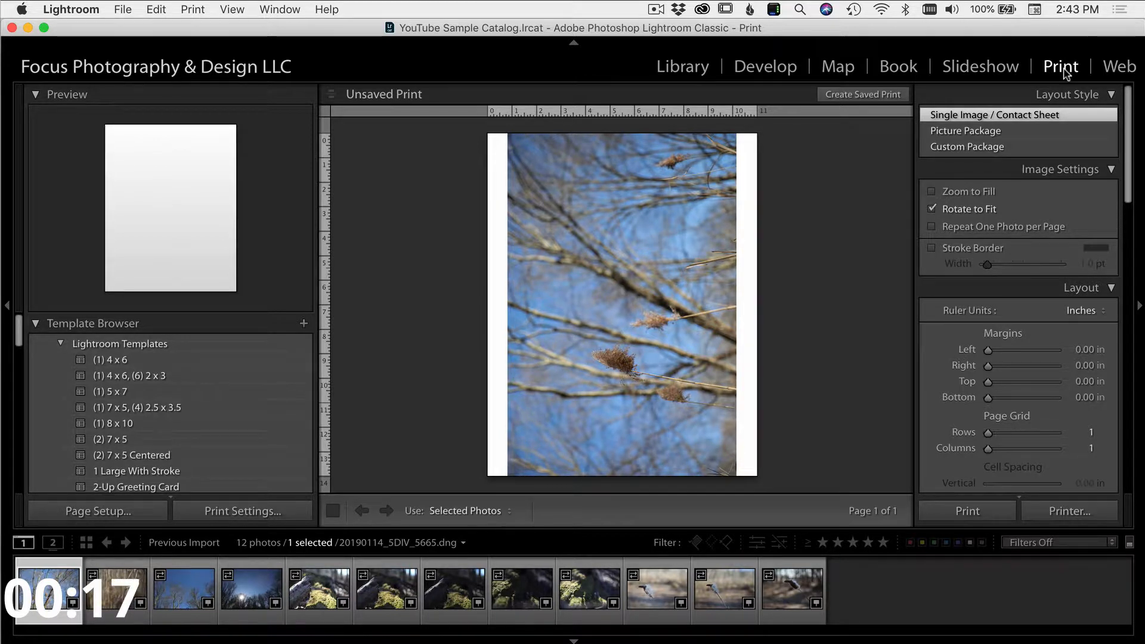
mouse_move(1011, 153)
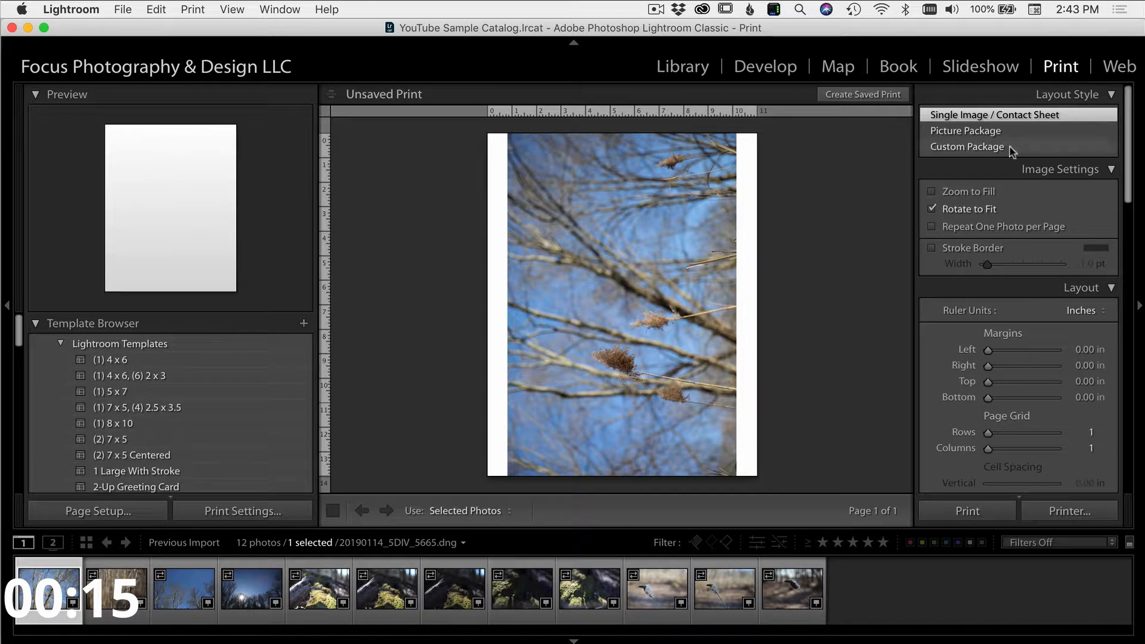
mouse_move(862, 229)
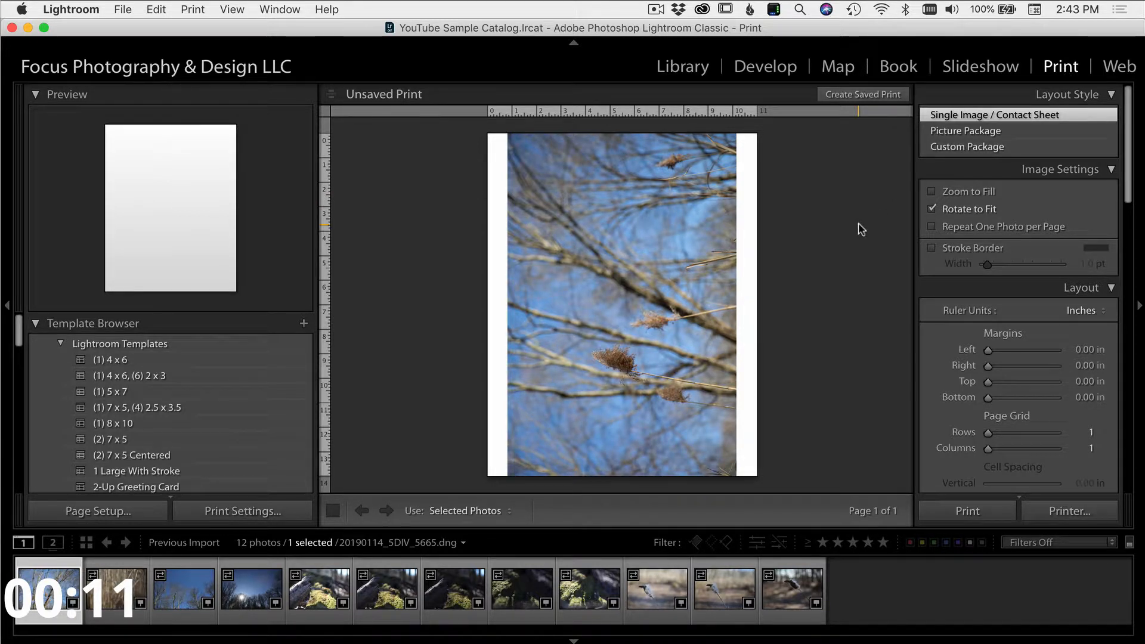
Switch to the Web module to build a classic HTML gallery of the 12 photos.
click(1119, 65)
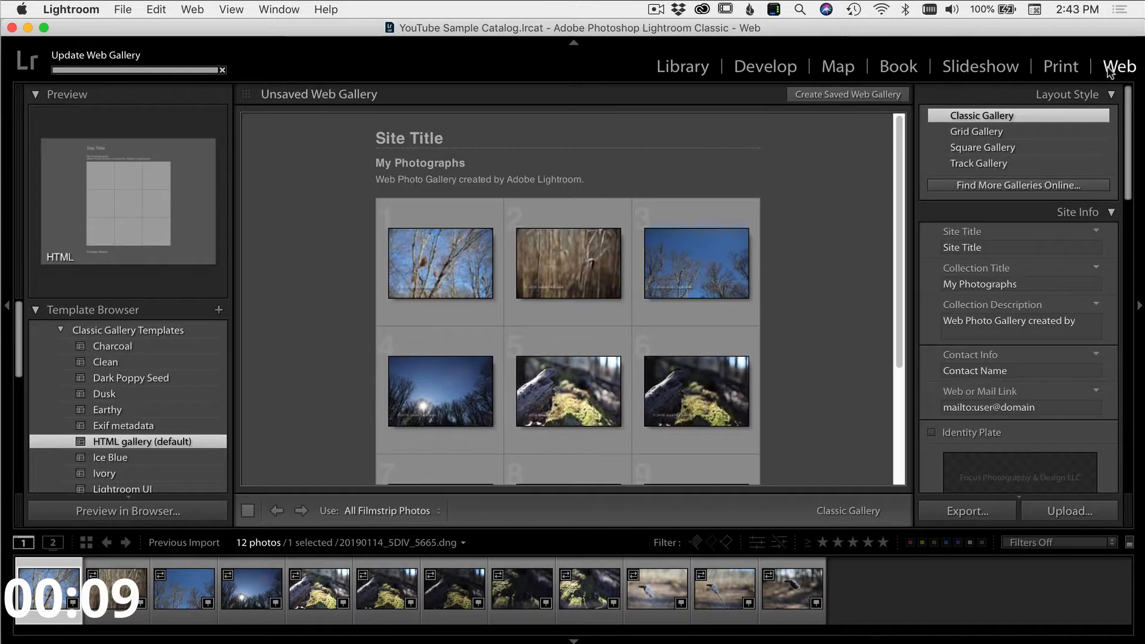